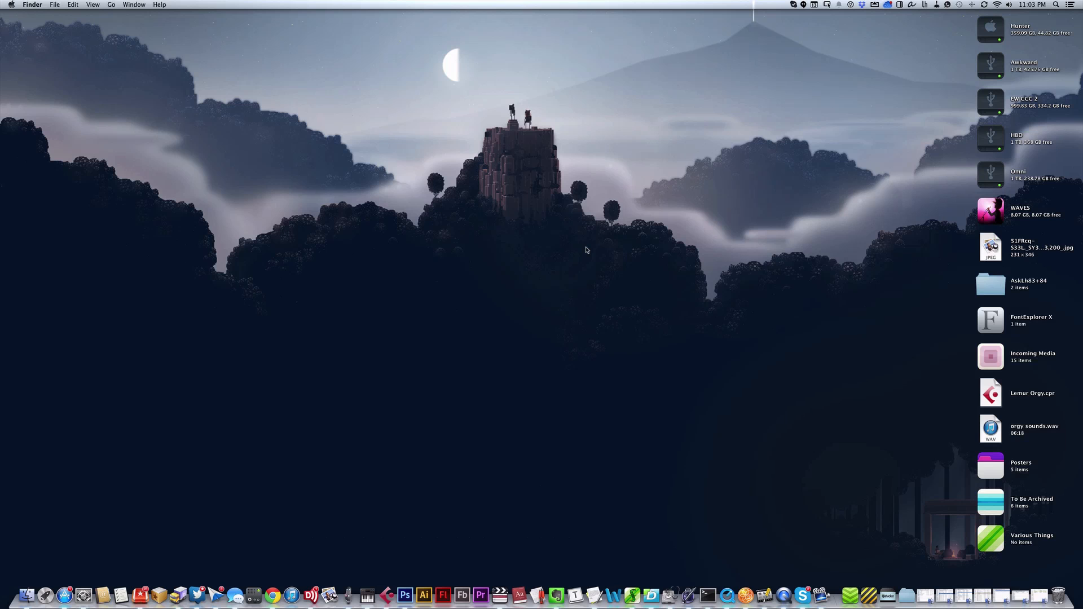
- Open a new Finder window and jump through Applications and Utilities to the Desktop folder
key(cmd+n)
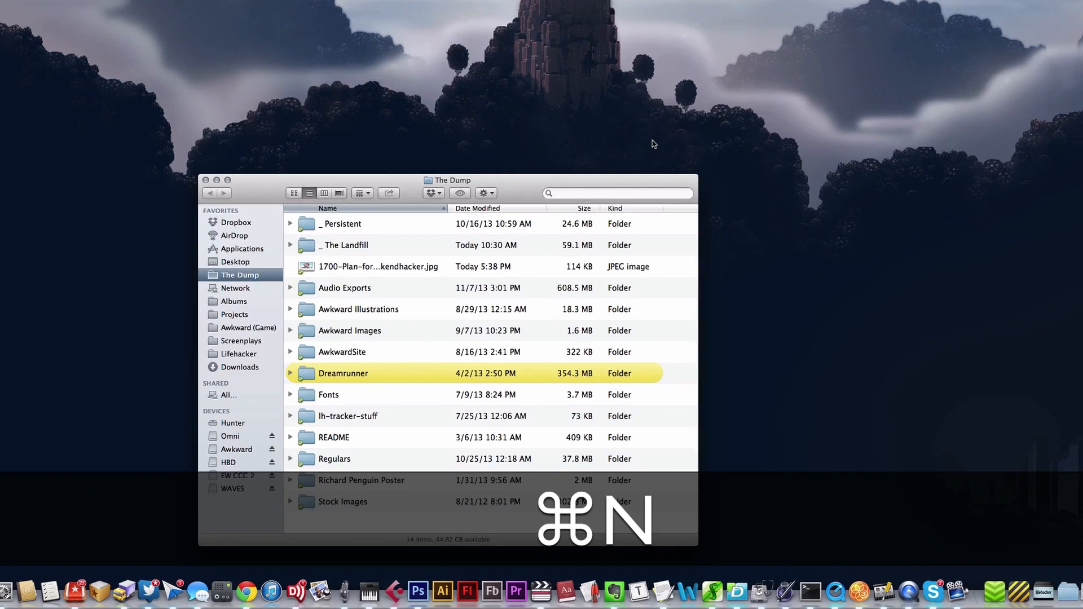
key(cmd+n)
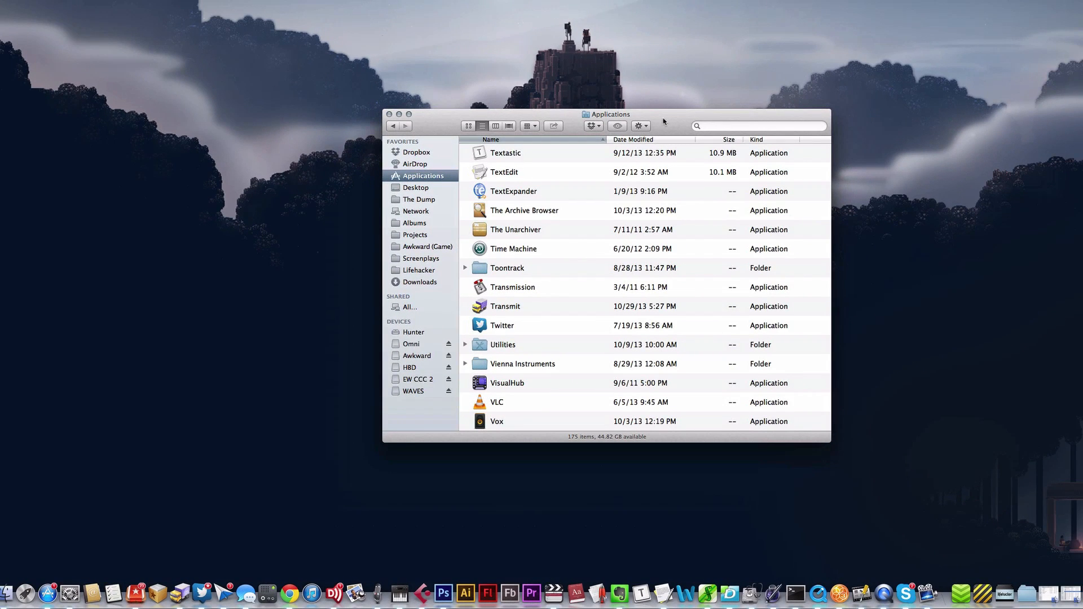
key(shift+cmd+u)
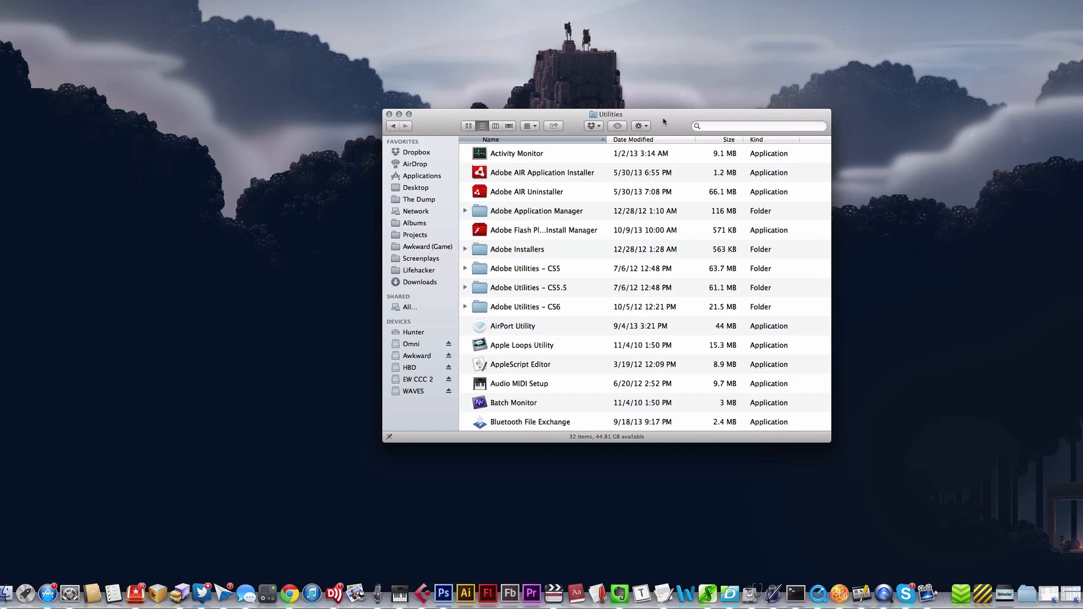
key(shift+cmd+d)
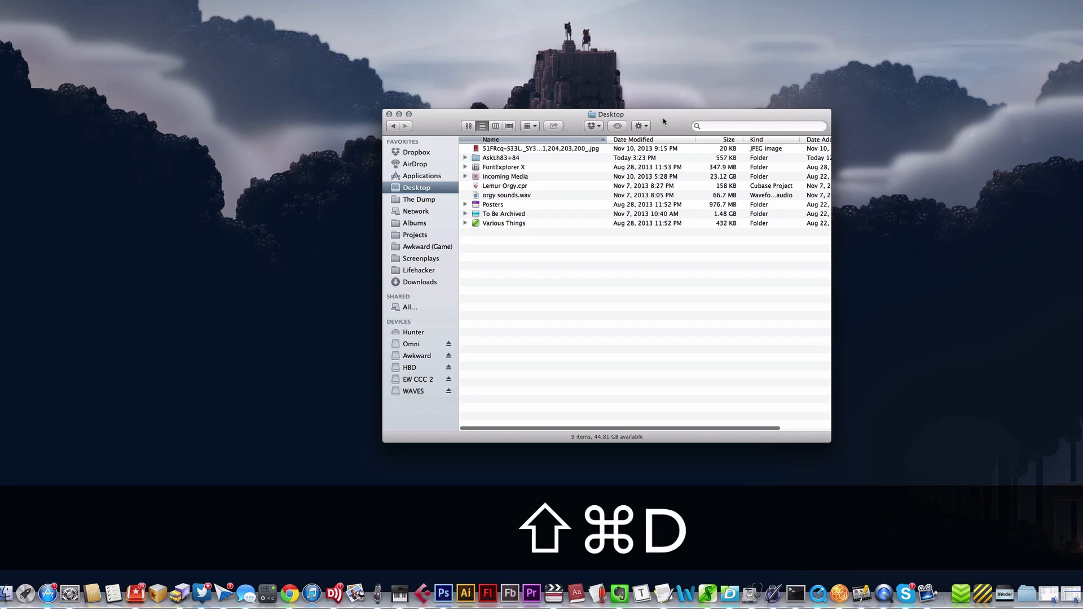
key(shift+cmd+d)
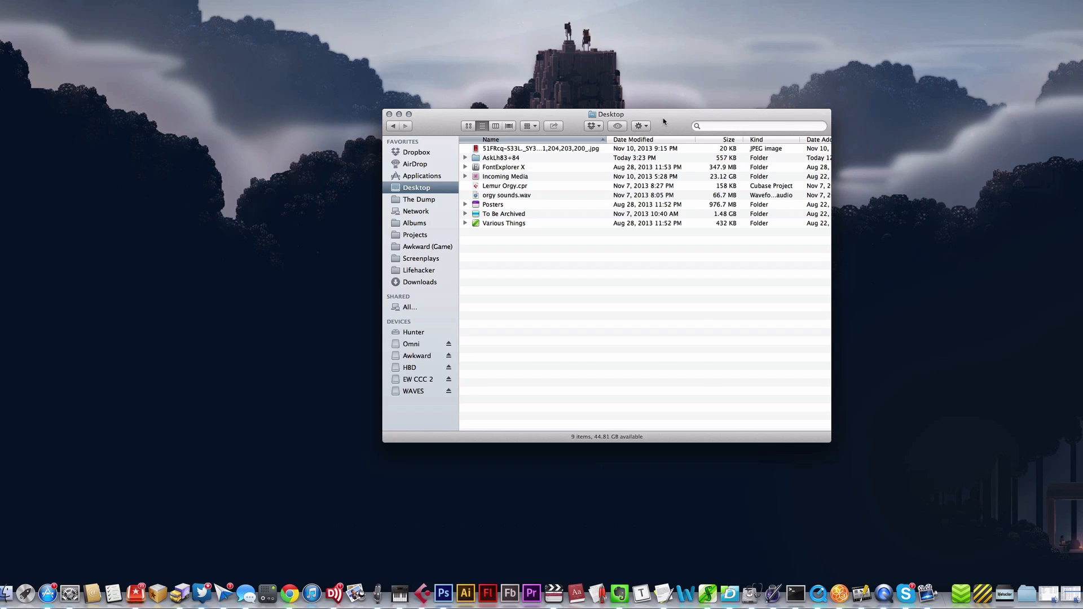
- Show The Dump as icons with Cmd+2, switch view with Cmd+3, and reach Font Library
click(419, 199)
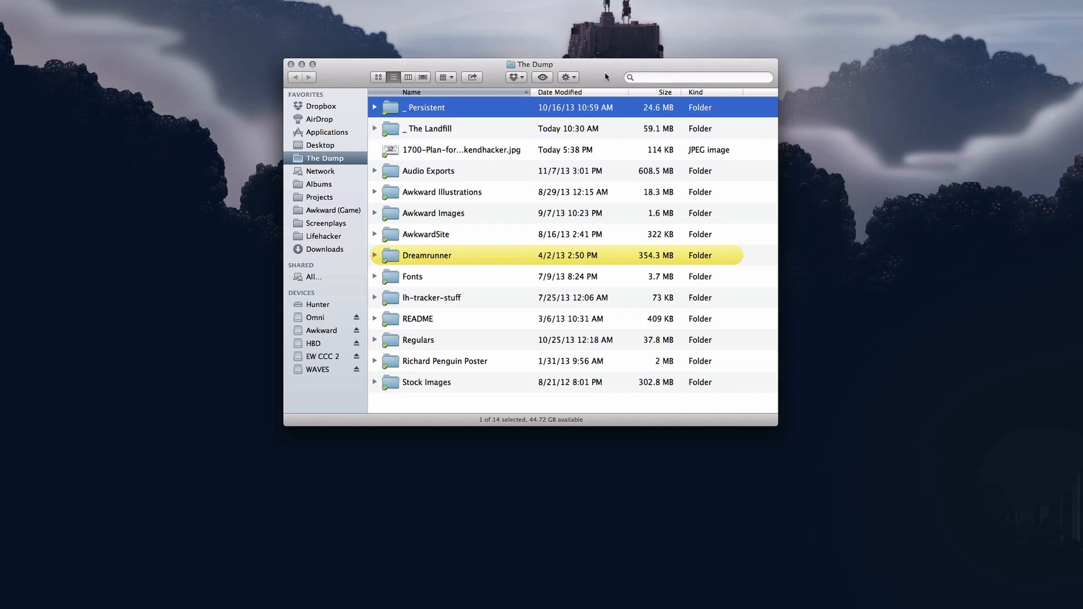
key(cmd+2)
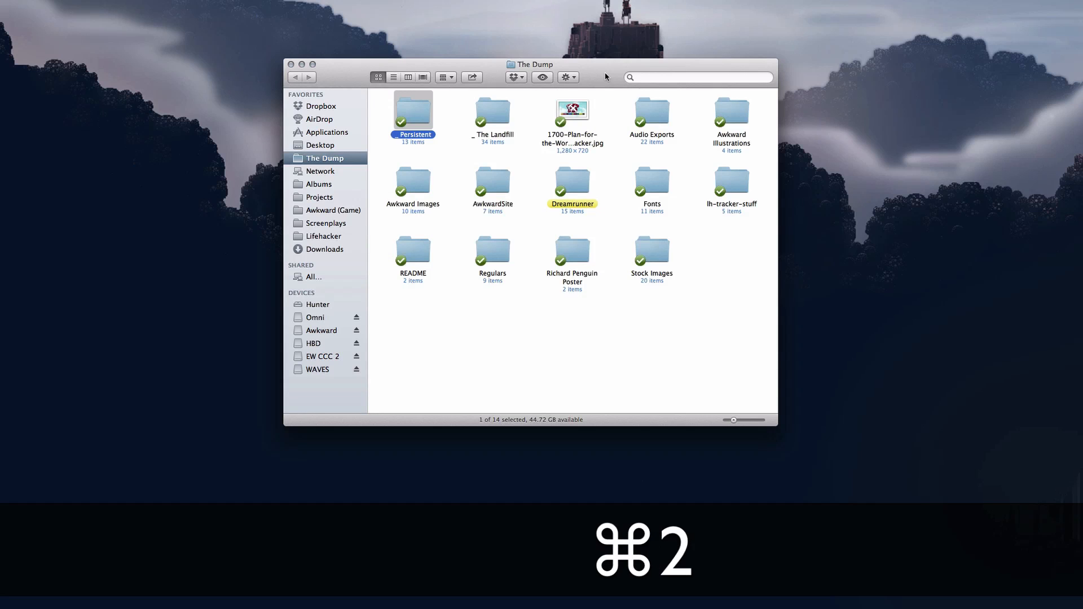
key(cmd+3)
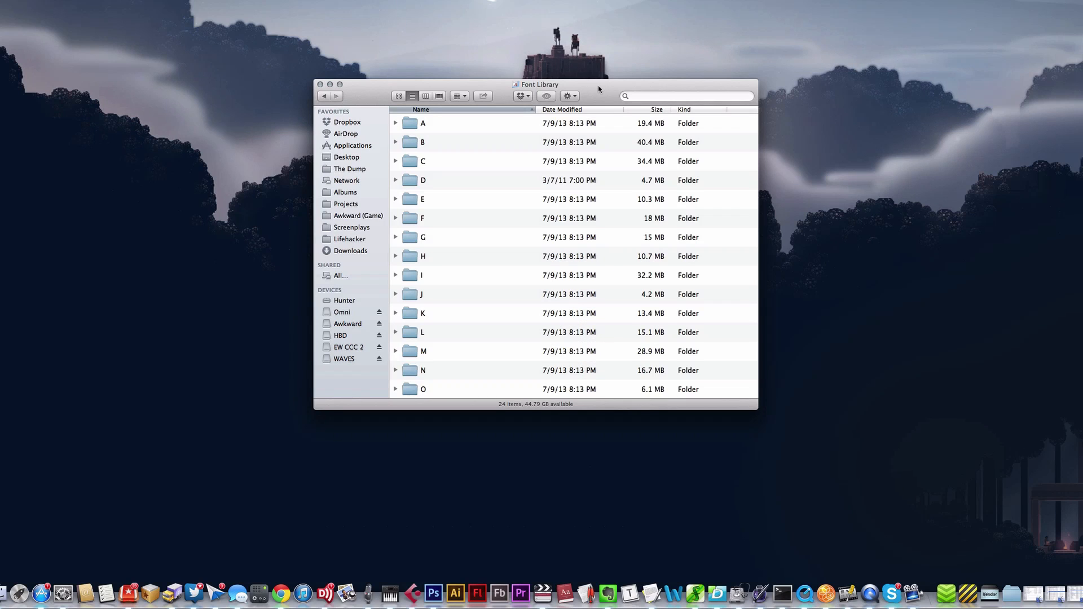
mouse_move(514, 199)
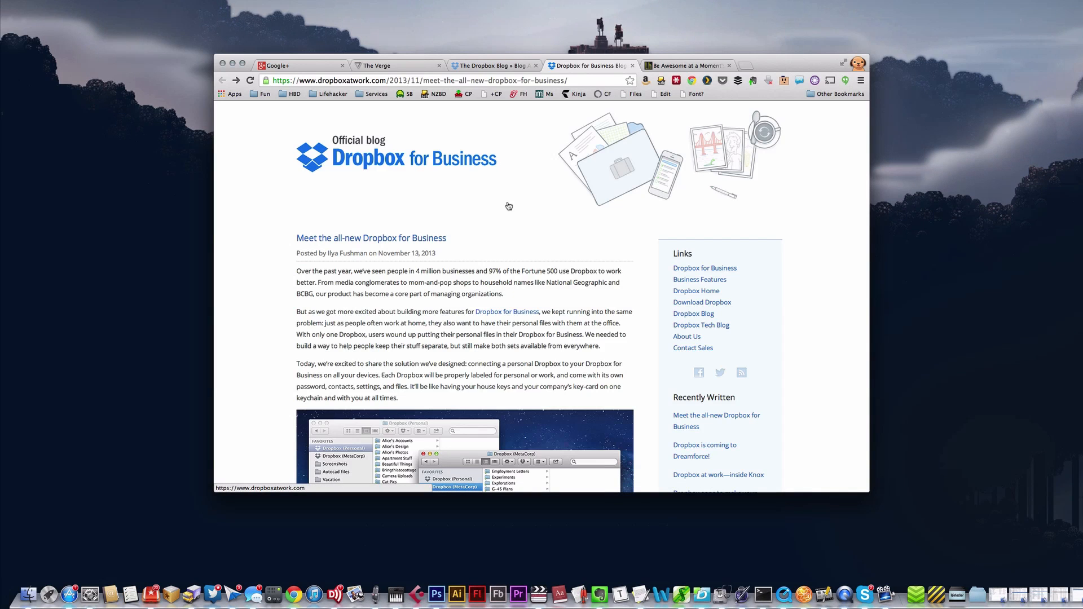
- Capture the Dropbox for Business blog page full-screen, then capture a selected region
key(shift+cmd+3)
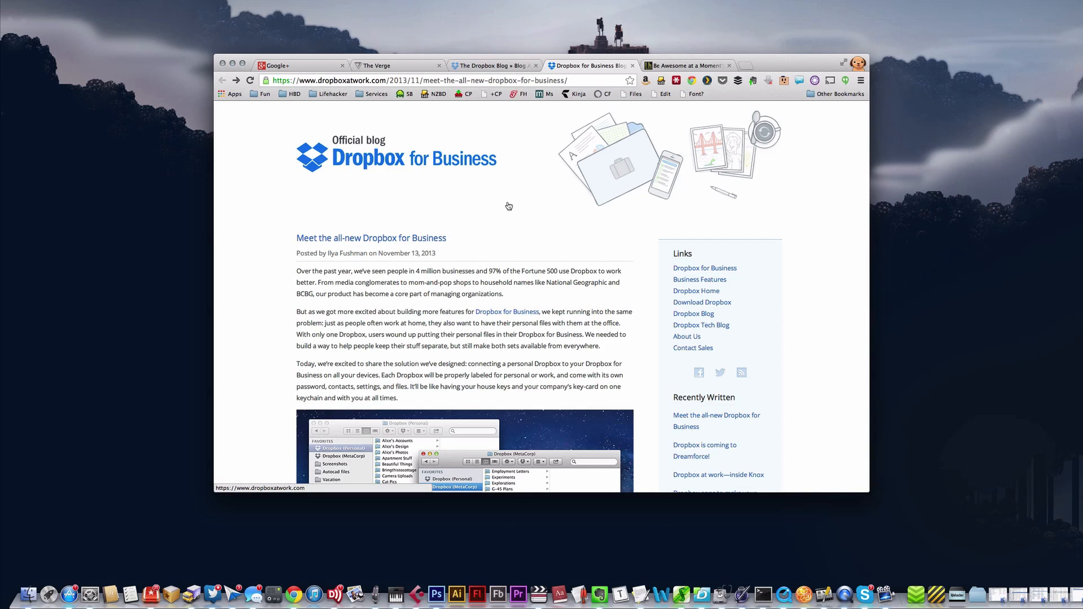
key(shift+cmd+4)
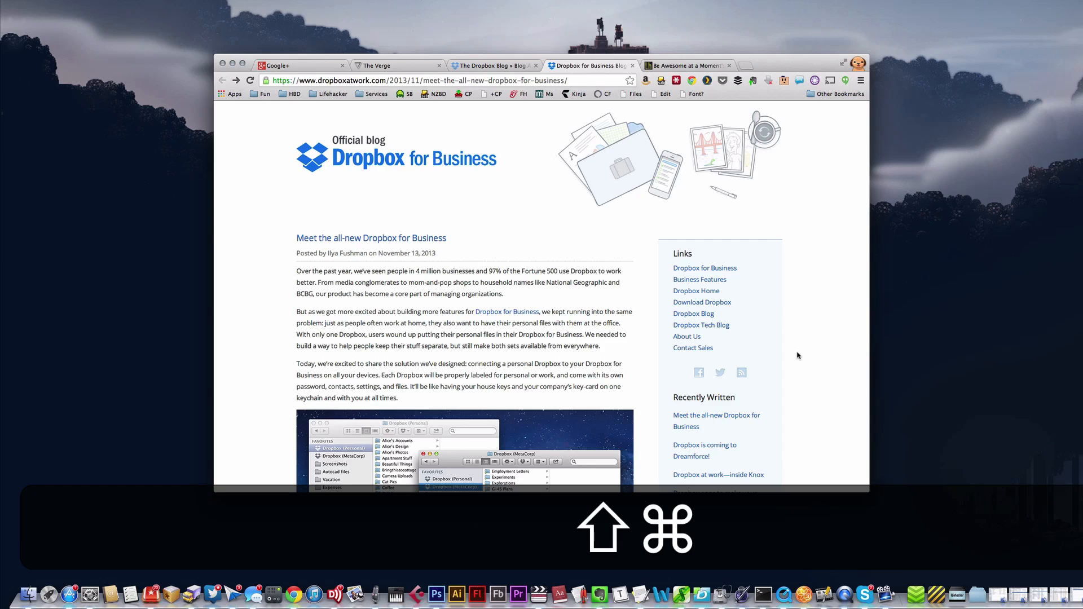
key(4)
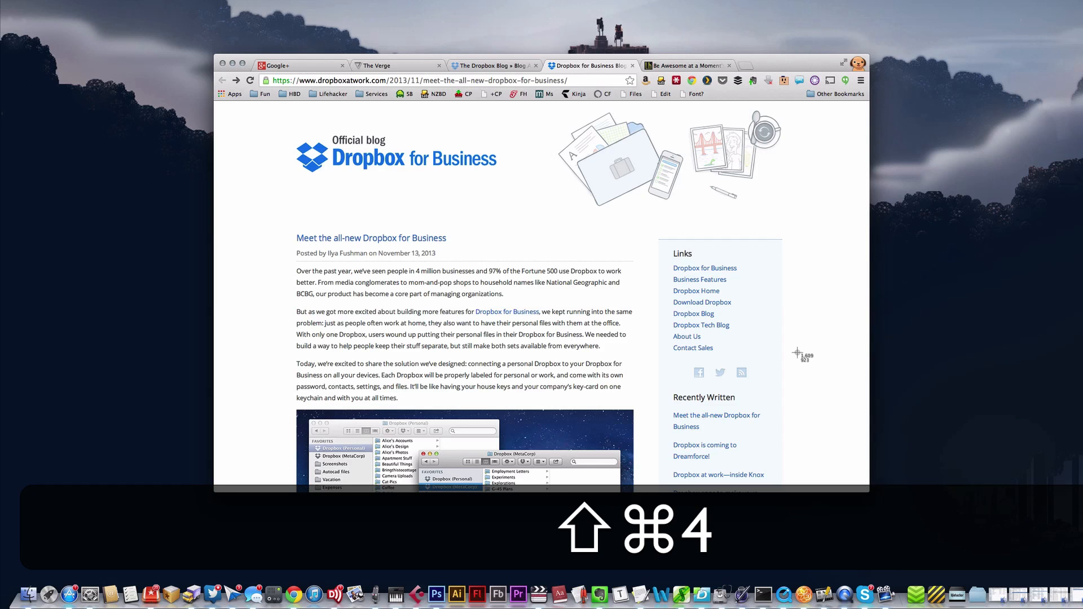
key(shift+cmd+4)
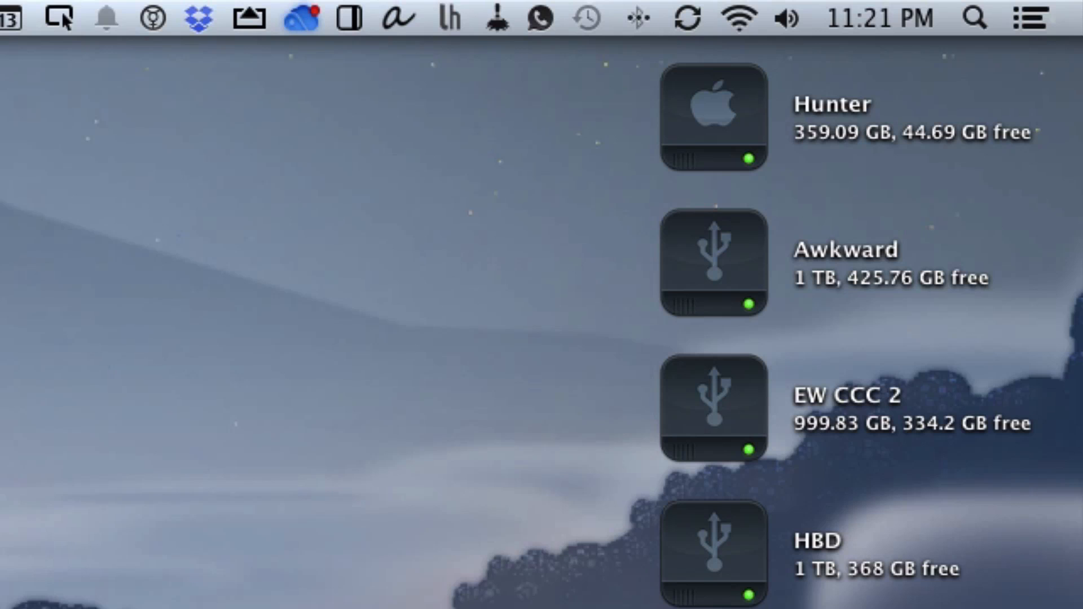
- Open the empty Spotlight search field from the menu bar magnifying glass
click(975, 19)
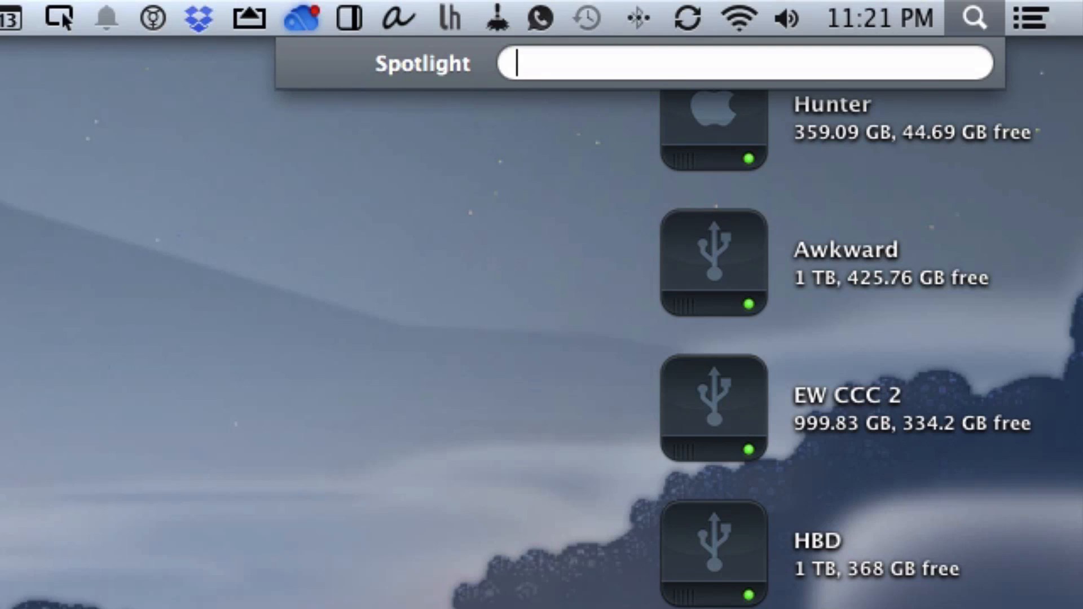